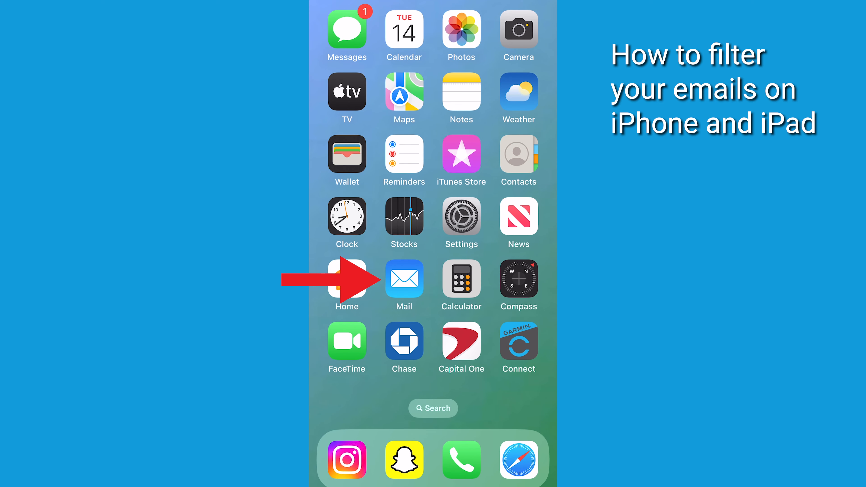
Step: Launch Mail from the Home Screen into All Inboxes filtered by Unread
left_click(404, 279)
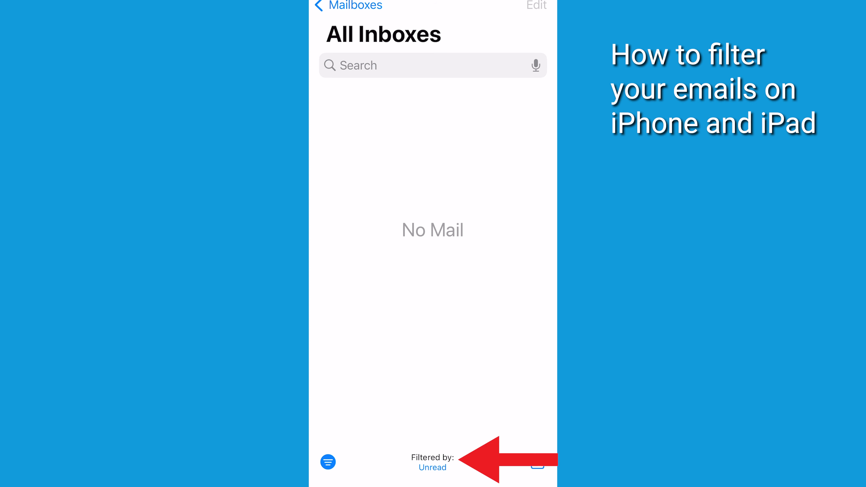
Step: Keep Unread included for all accounts in the Filters sheet and confirm with Done
left_click(327, 462)
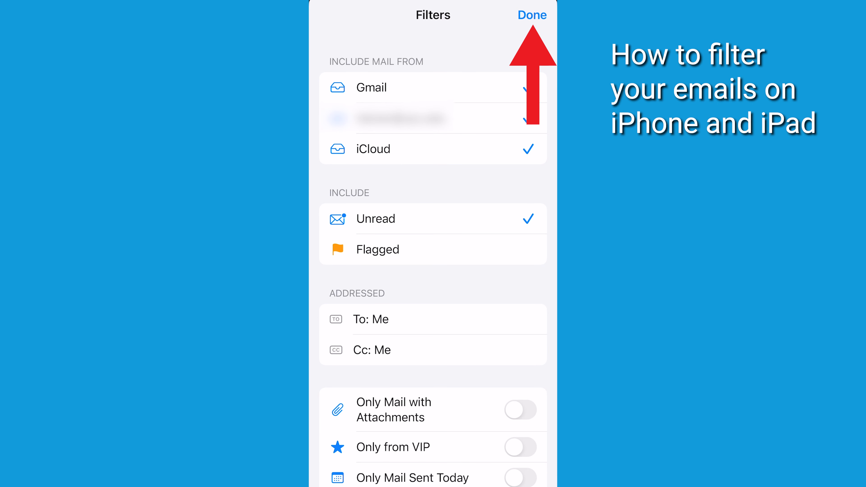
left_click(531, 15)
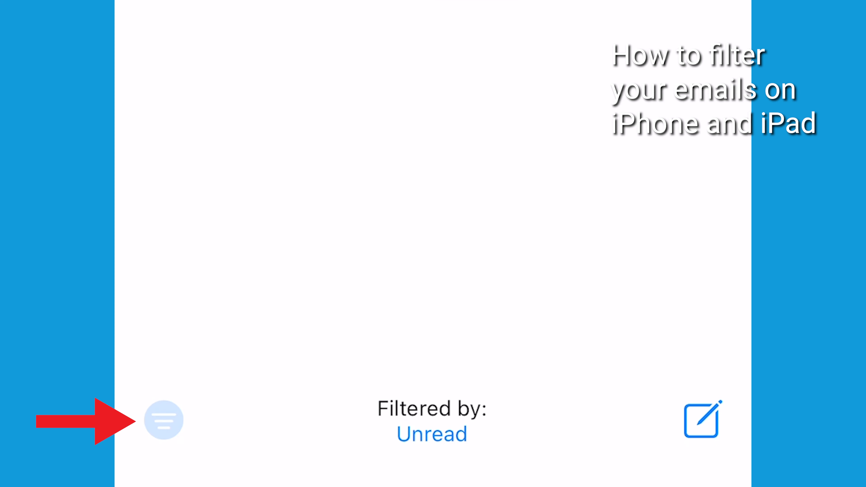
Step: Turn the Unread filter off to restore the full inbox, then reopen the Filters sheet
left_click(162, 420)
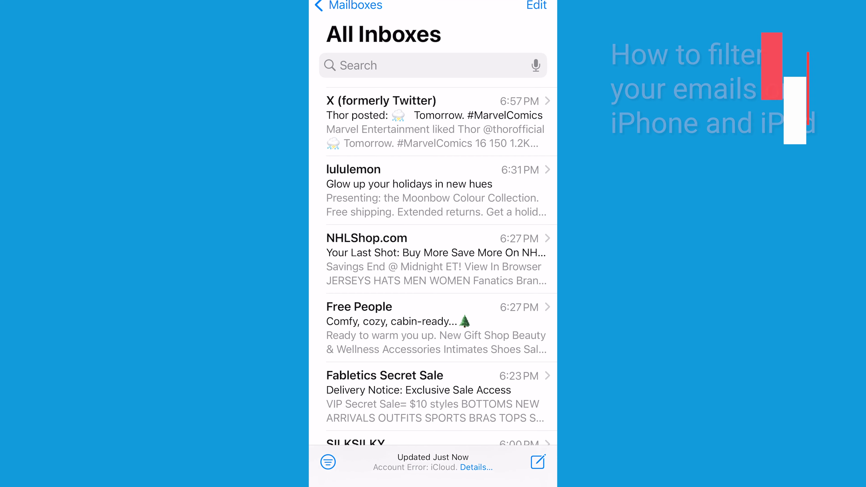
left_click(328, 462)
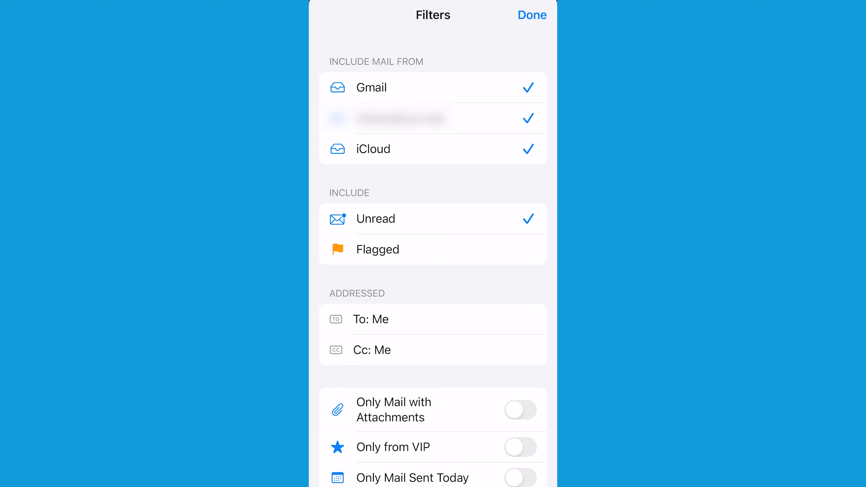
Step: Leave the Filters sheet and bring up Gmail's search with To, Attachment and Date chips
left_click(531, 15)
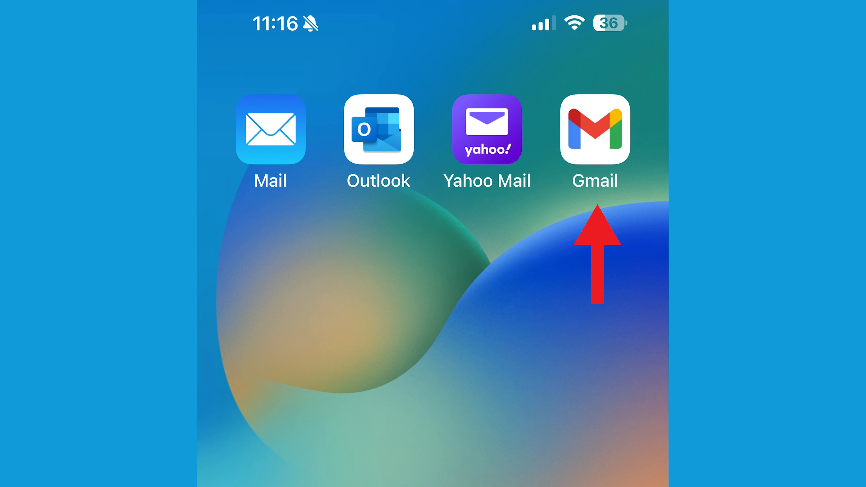
left_click(595, 130)
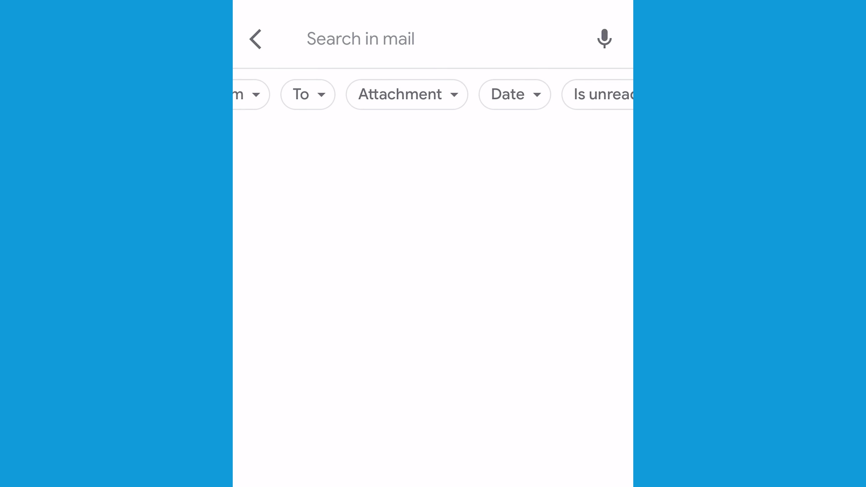